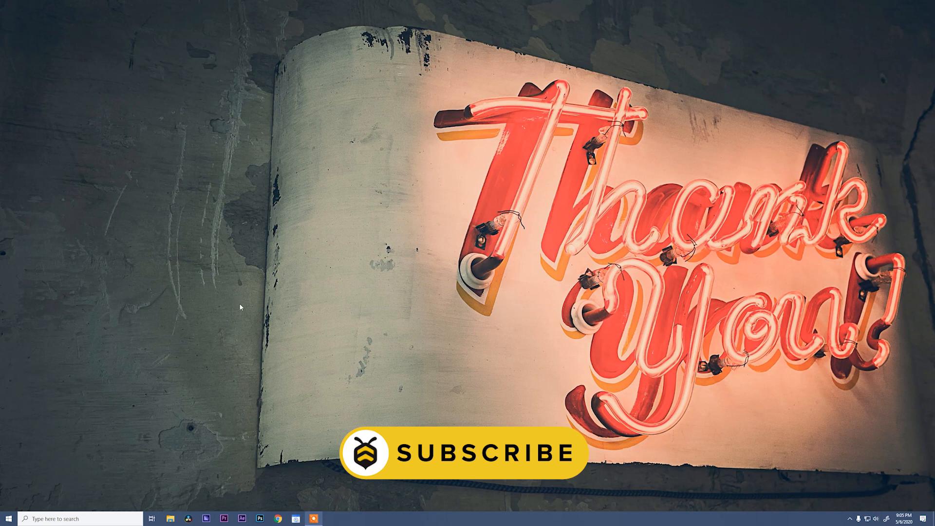
- Launch DaVinci Resolve from the taskbar so the Project Manager appears
{"action": "left_click", "coordinate": [189, 519]}
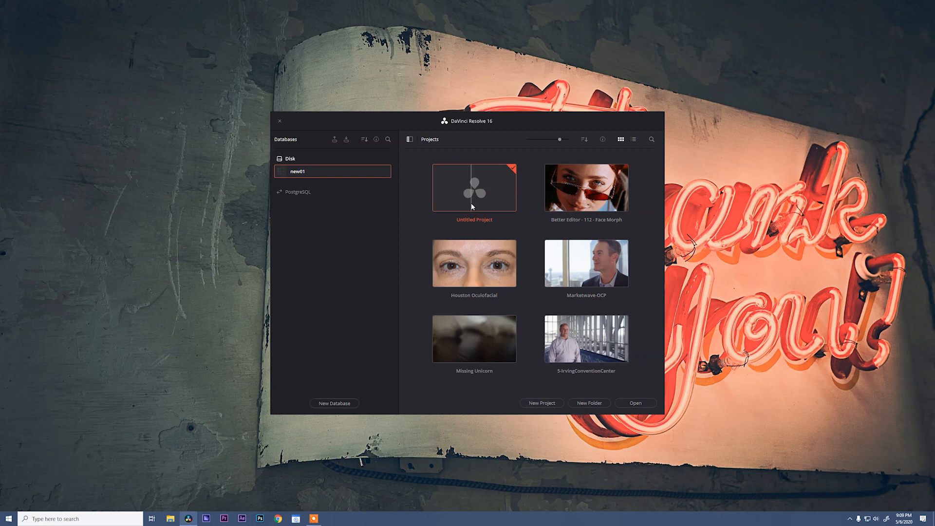
{"action": "mouse_move", "coordinate": [461, 212]}
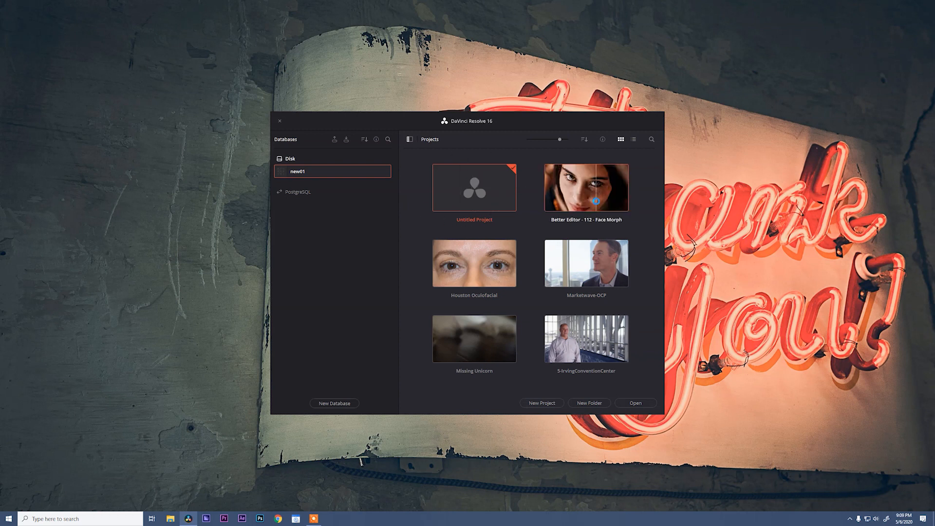
- Open the Better Editor - 112 - Face Morph project from the Project Manager
{"action": "double_click", "coordinate": [586, 188]}
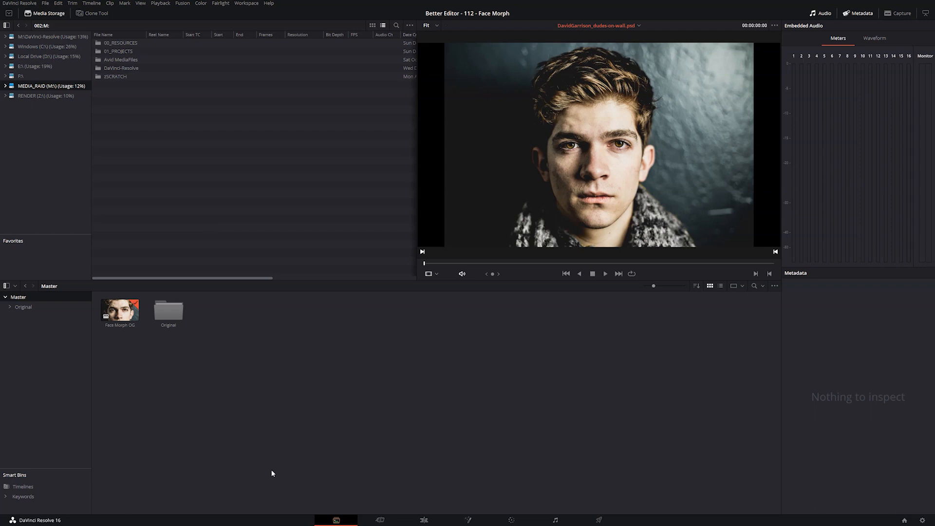
{"action": "mouse_move", "coordinate": [571, 499]}
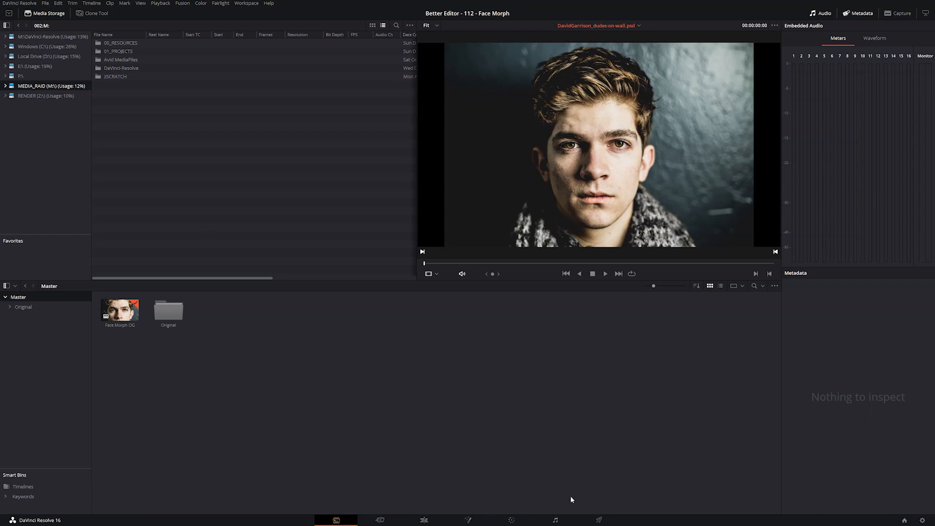
{"action": "mouse_move", "coordinate": [353, 505]}
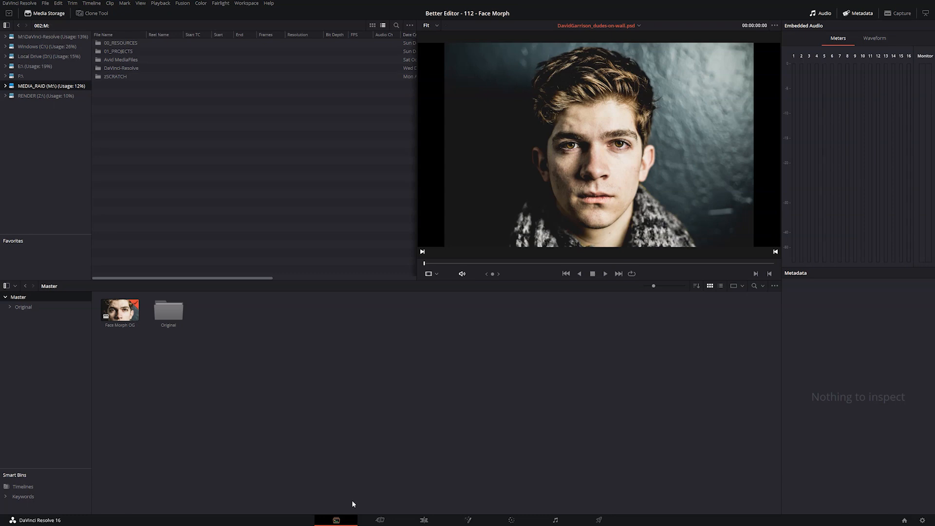
{"action": "mouse_move", "coordinate": [378, 510]}
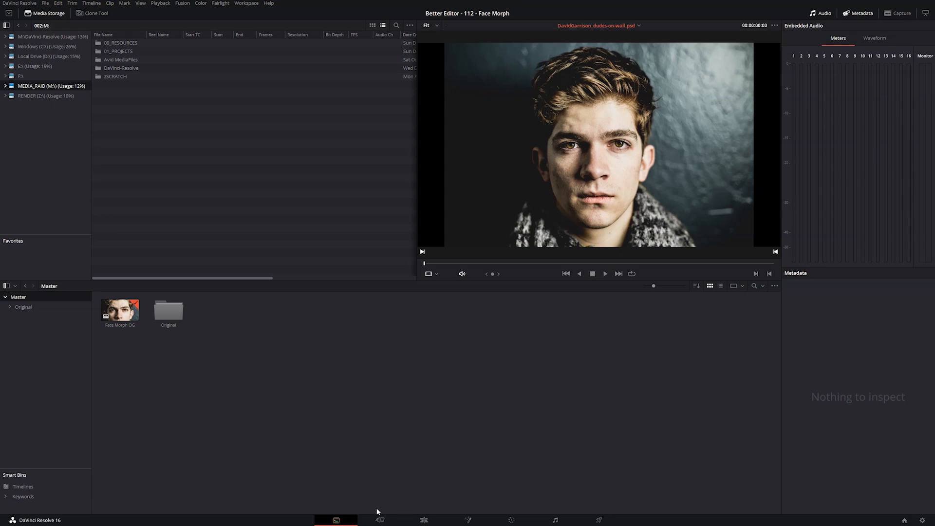
{"action": "mouse_move", "coordinate": [485, 520]}
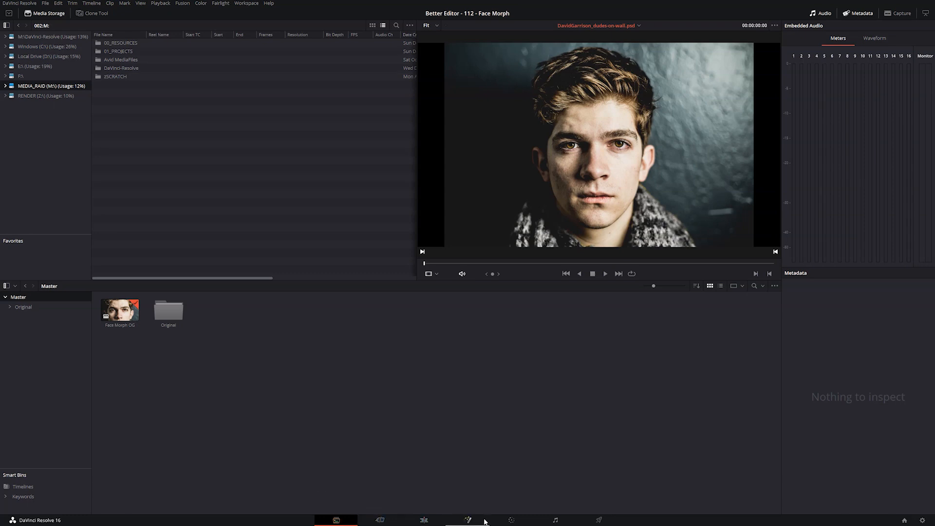
{"action": "mouse_move", "coordinate": [535, 521]}
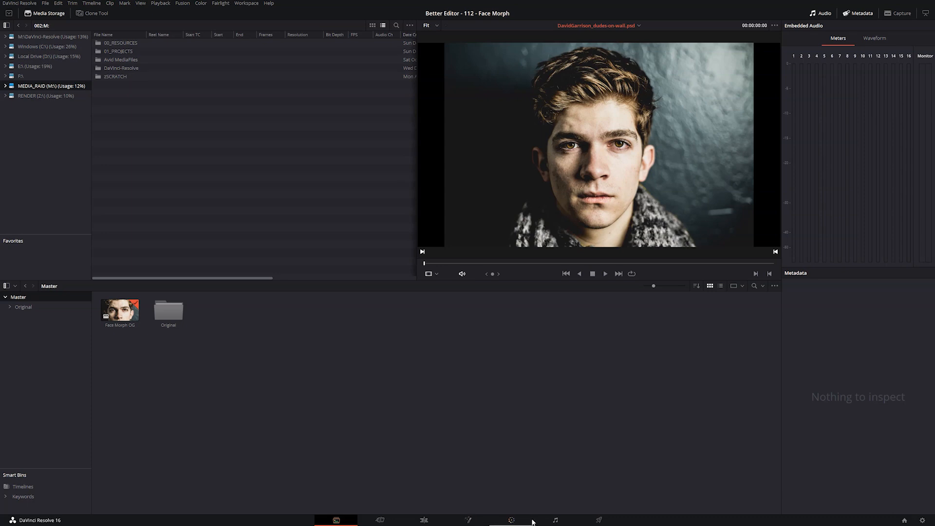
{"action": "mouse_move", "coordinate": [575, 521]}
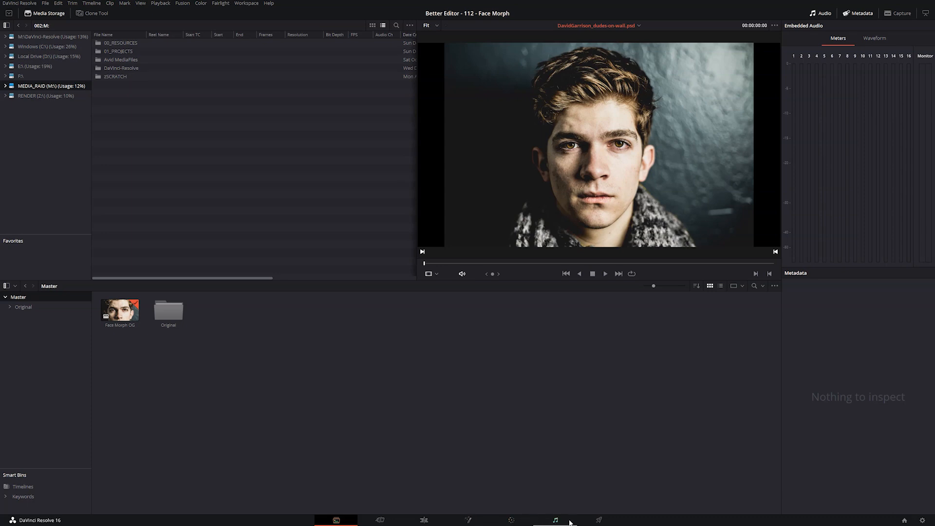
{"action": "mouse_move", "coordinate": [600, 520]}
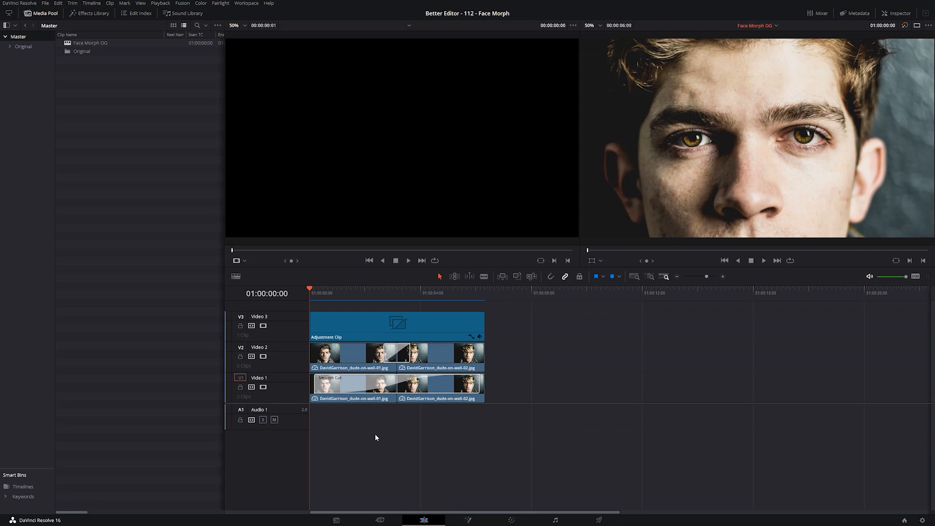
{"action": "key", "text": "Space"}
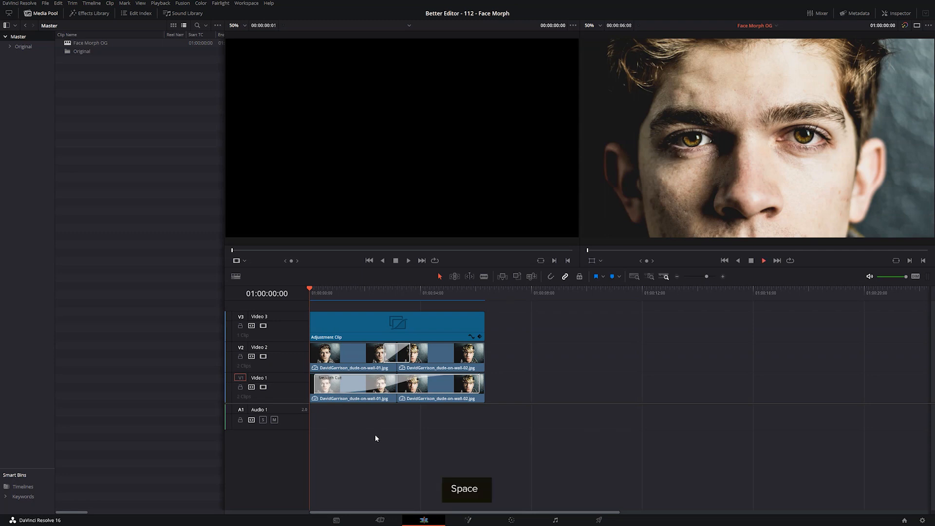
{"action": "key", "text": "Space"}
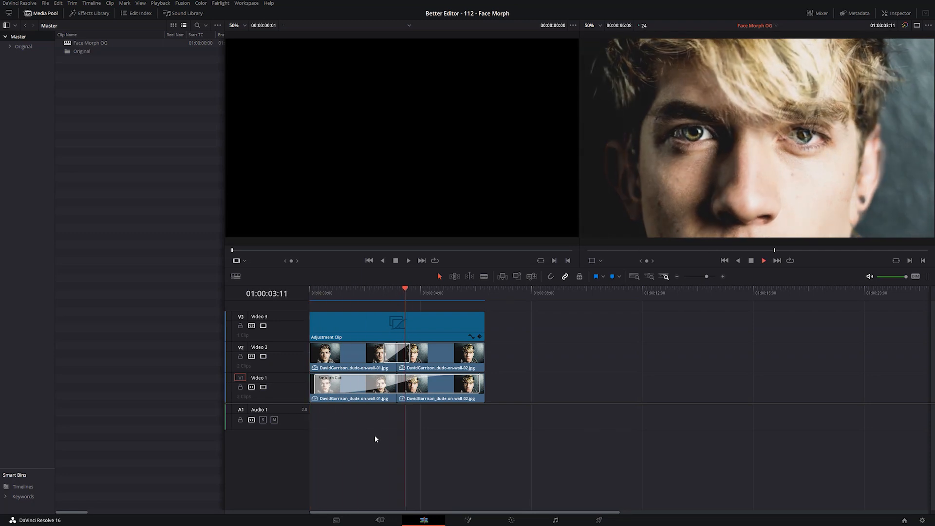
{"action": "key", "text": "Space"}
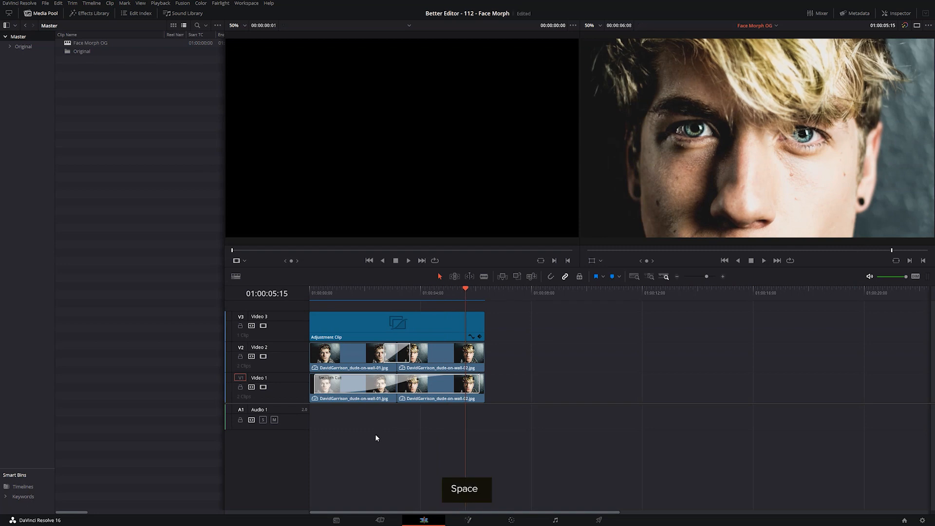
{"action": "key", "text": "Space"}
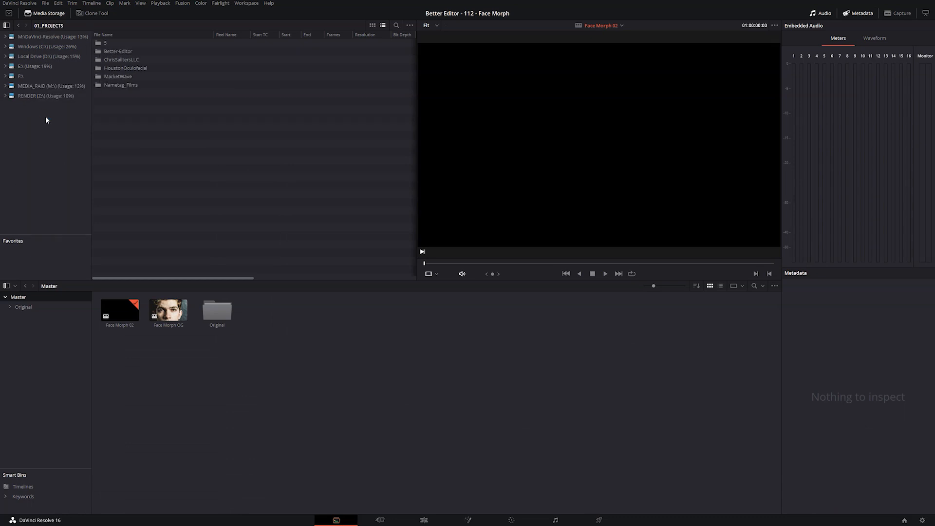
{"action": "mouse_move", "coordinate": [130, 107]}
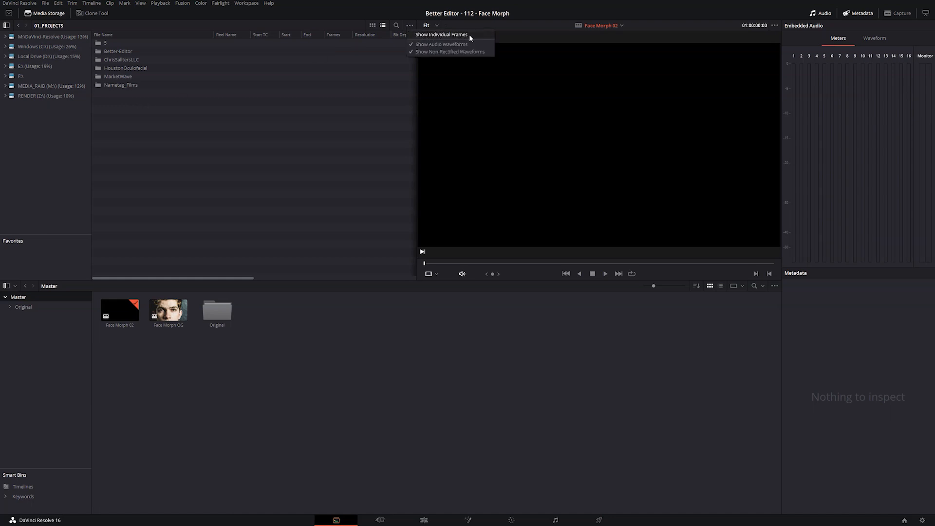
- Show individual frames in the media viewer and add a new Images bin for the portraits
{"action": "left_click", "coordinate": [151, 141]}
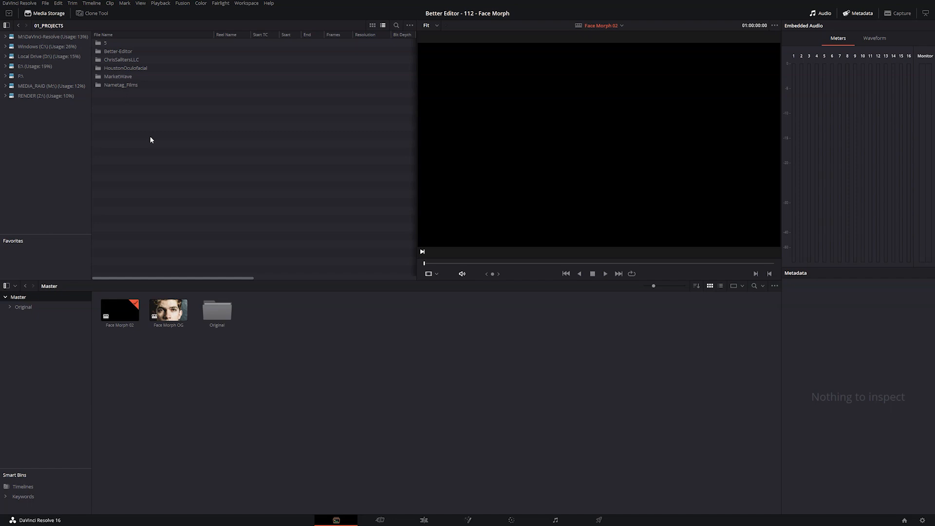
{"action": "mouse_move", "coordinate": [153, 146]}
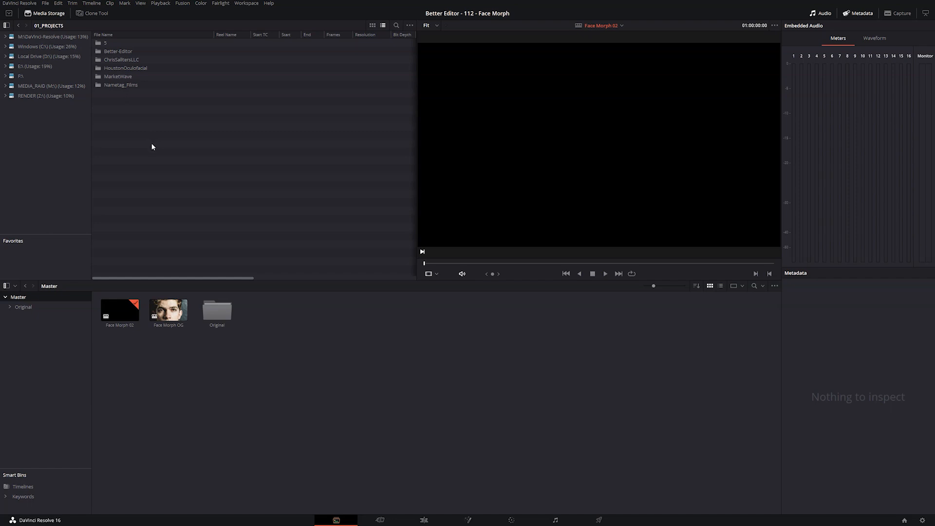
{"action": "mouse_move", "coordinate": [156, 148]}
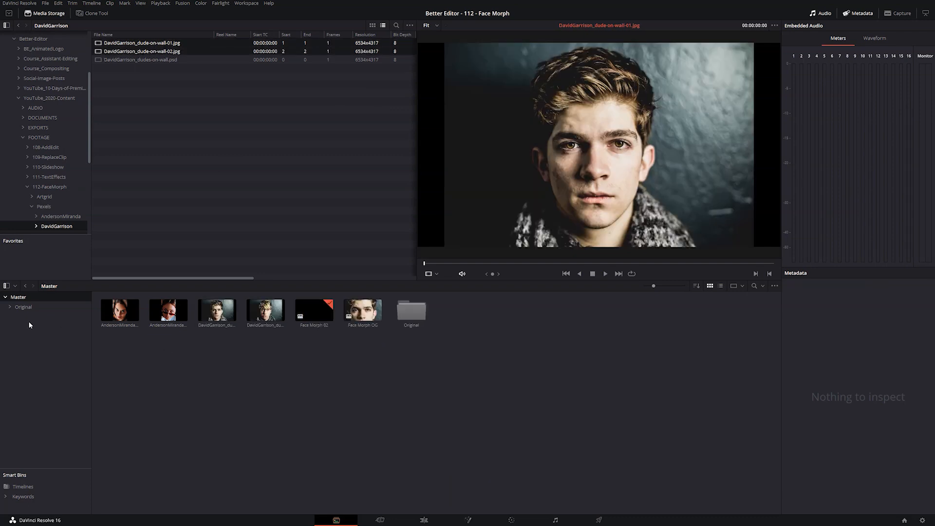
{"action": "right_click", "coordinate": [29, 325]}
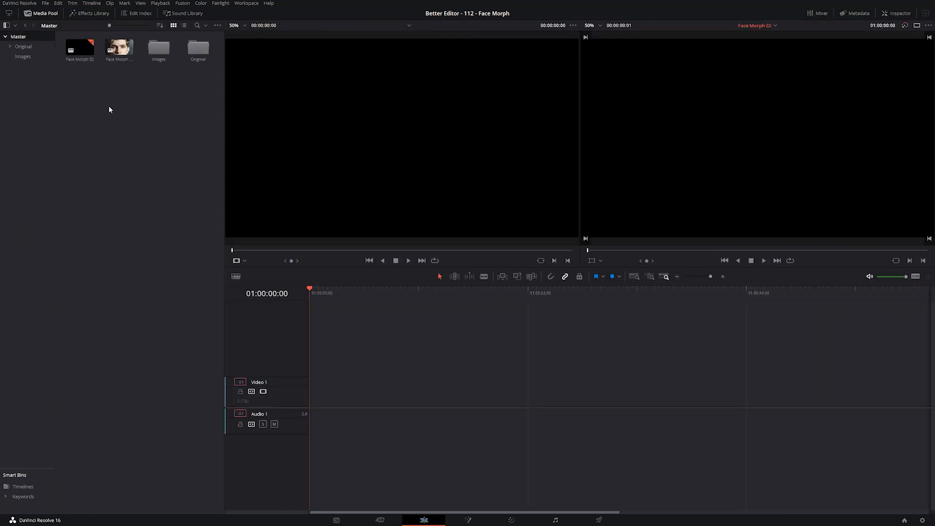
- Create a new empty Face Morph 03 timeline from the Media Pool
{"action": "right_click", "coordinate": [110, 109]}
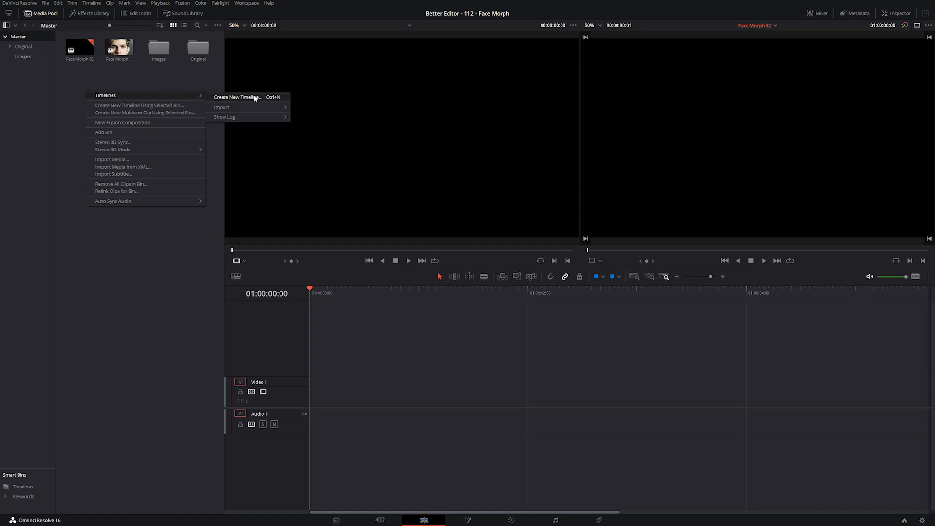
{"action": "left_click", "coordinate": [238, 98]}
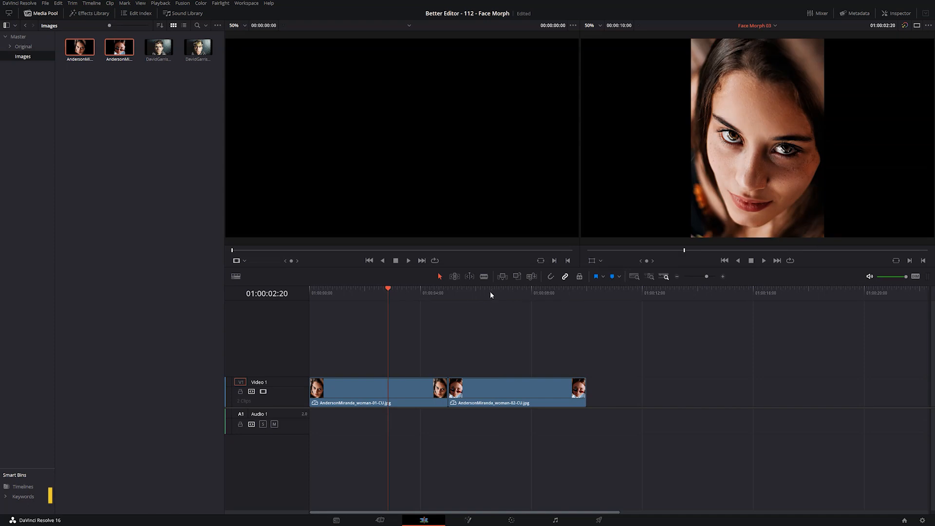
{"action": "left_click", "coordinate": [499, 293]}
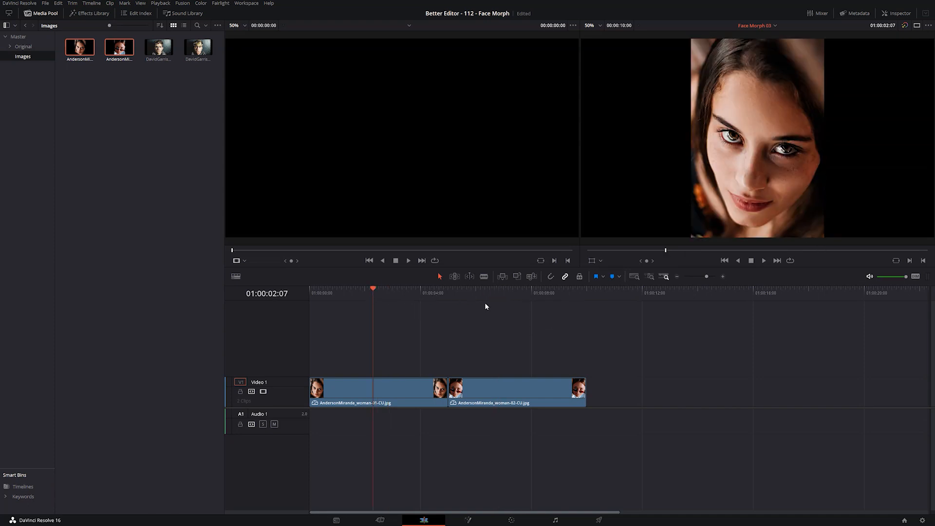
{"action": "mouse_move", "coordinate": [752, 93]}
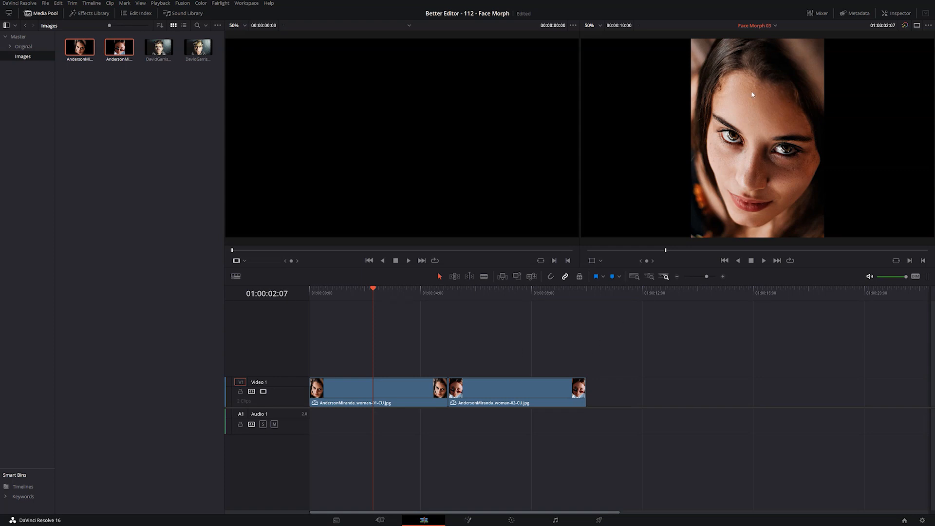
{"action": "mouse_move", "coordinate": [499, 290]}
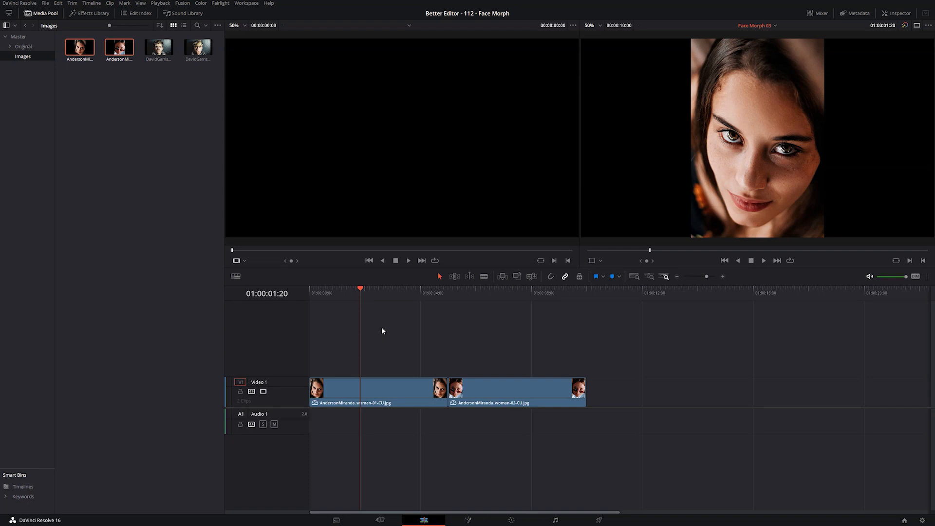
{"action": "left_click", "coordinate": [76, 14]}
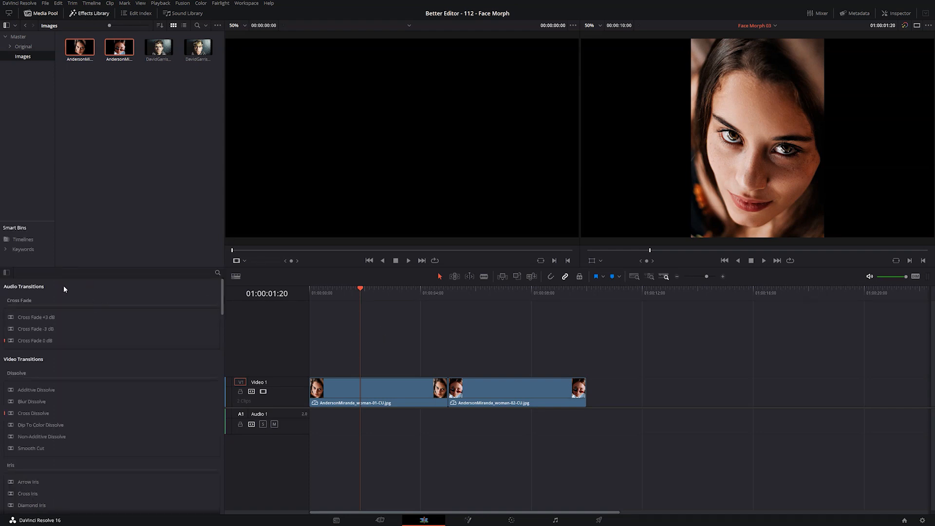
- Filter the Effects Library to the Smooth Cut transition by searching 'smooth'
{"action": "type", "text": "smooth"}
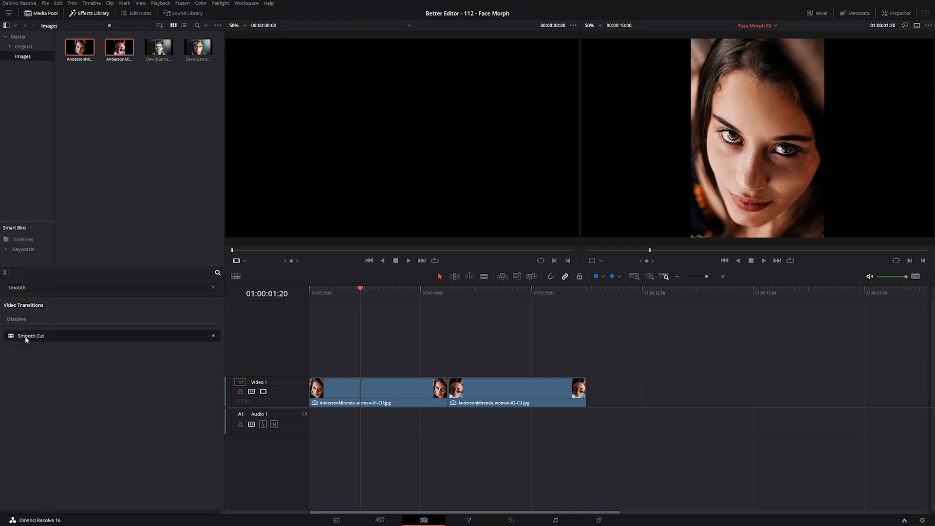
{"action": "mouse_move", "coordinate": [33, 338]}
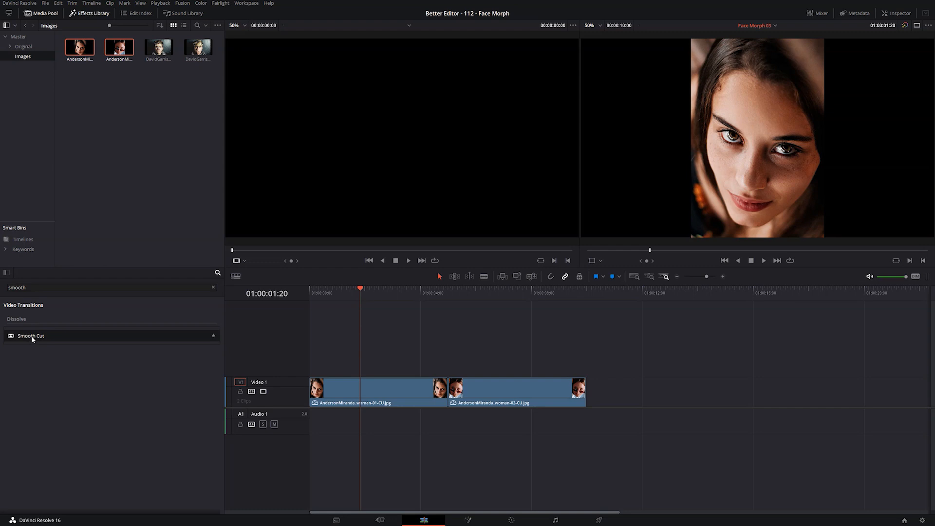
{"action": "mouse_move", "coordinate": [32, 342]}
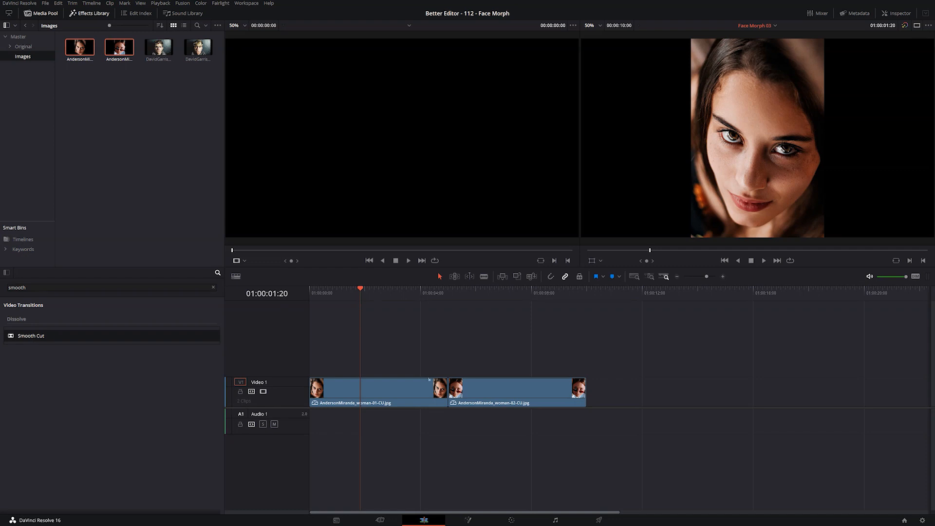
- Place a Smooth Cut transition at the join between the two woman portraits and select it
{"action": "left_click_drag", "start_coordinate": [30, 336], "coordinate": [438, 387]}
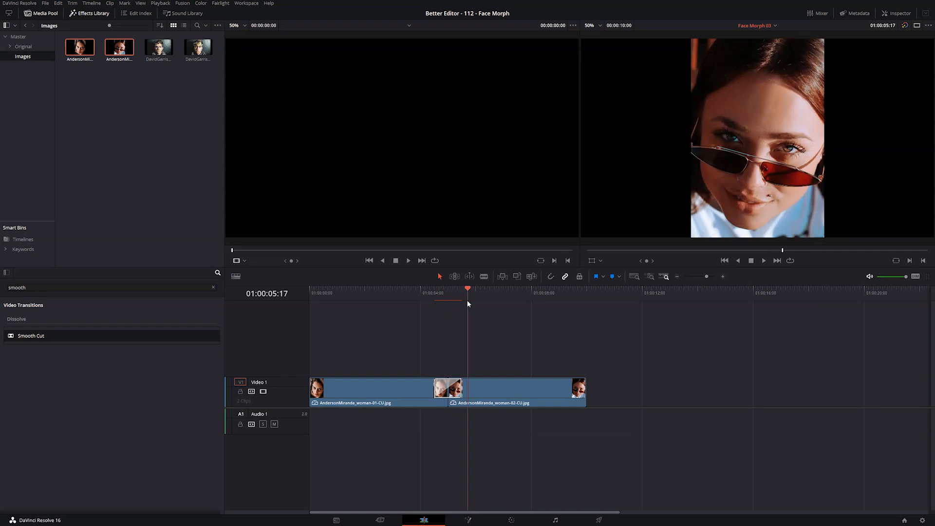
{"action": "left_click", "coordinate": [444, 304]}
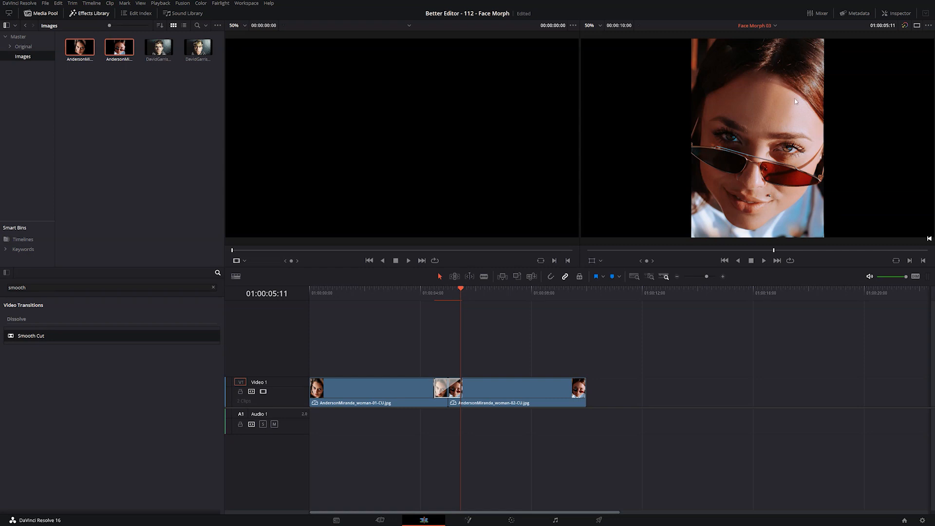
{"action": "mouse_move", "coordinate": [738, 245]}
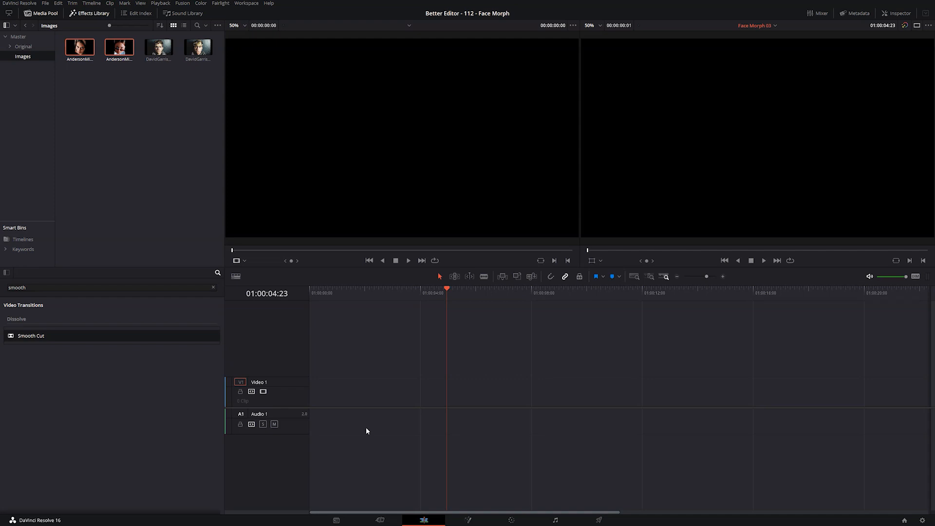
{"action": "left_click", "coordinate": [198, 48]}
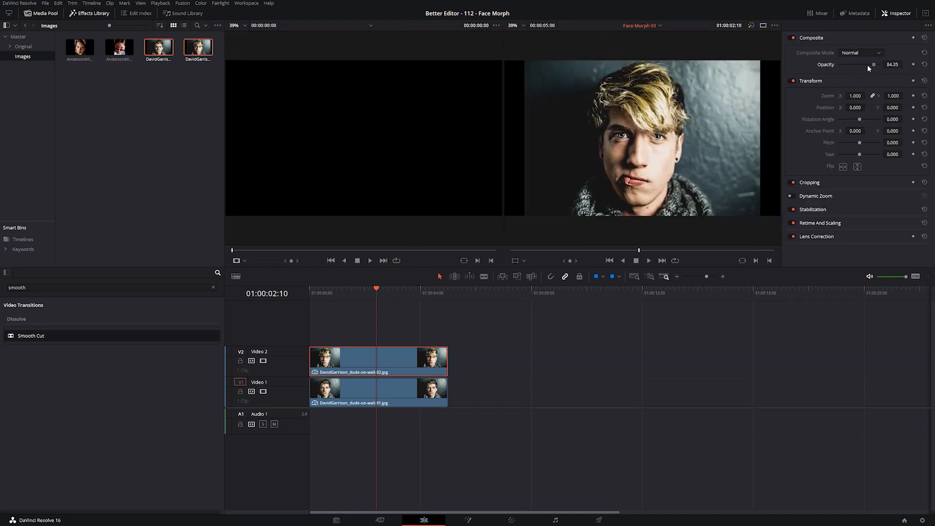
- Sweep the upper portrait's opacity back and forth to check face alignment, leaving it near 36
{"action": "left_click_drag", "start_coordinate": [873, 64], "coordinate": [840, 64]}
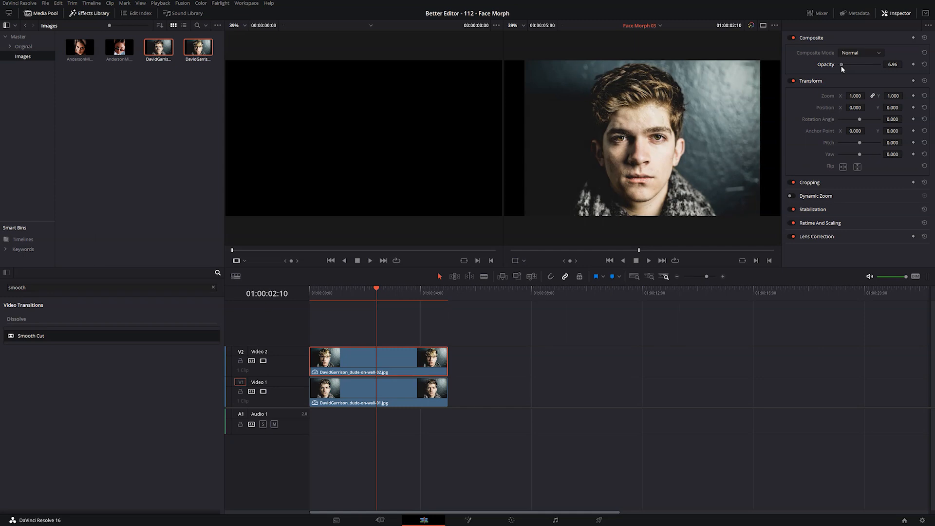
{"action": "left_click_drag", "start_coordinate": [842, 65], "coordinate": [876, 64]}
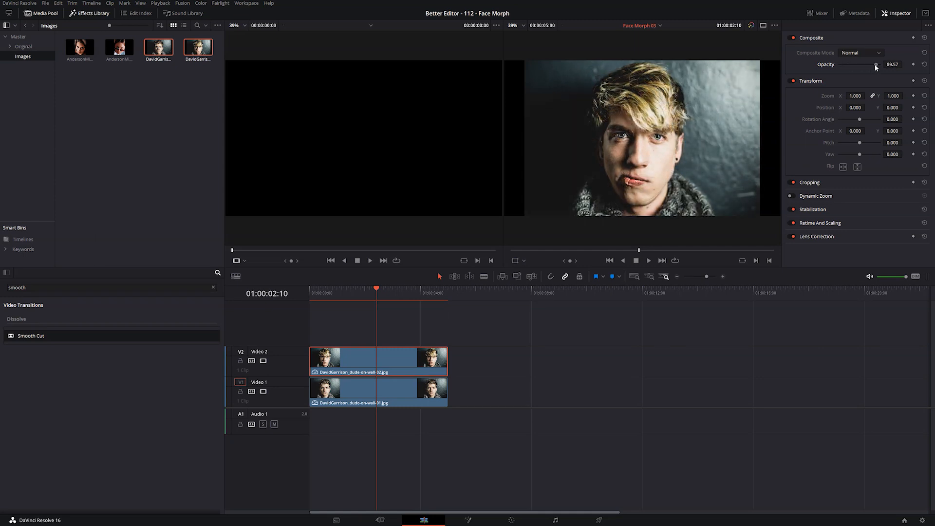
{"action": "left_click_drag", "start_coordinate": [875, 64], "coordinate": [859, 64]}
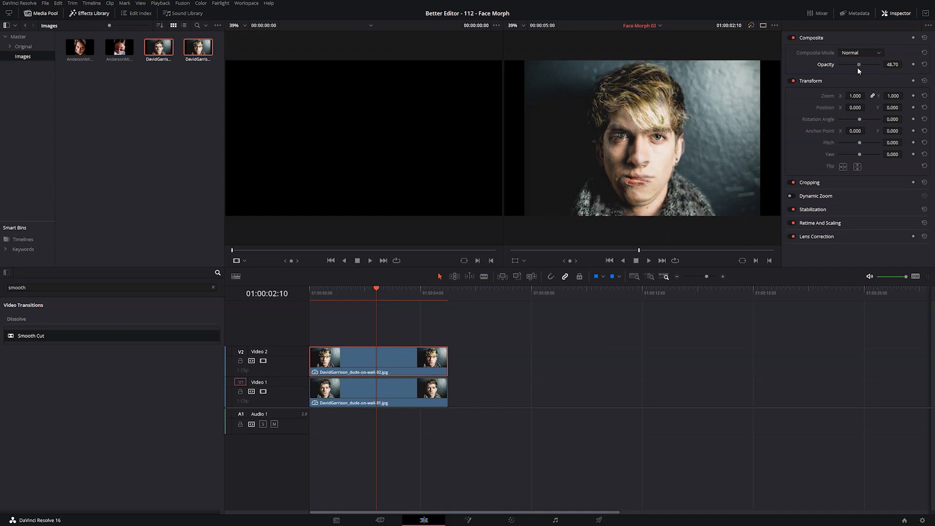
{"action": "left_click_drag", "start_coordinate": [859, 64], "coordinate": [853, 64]}
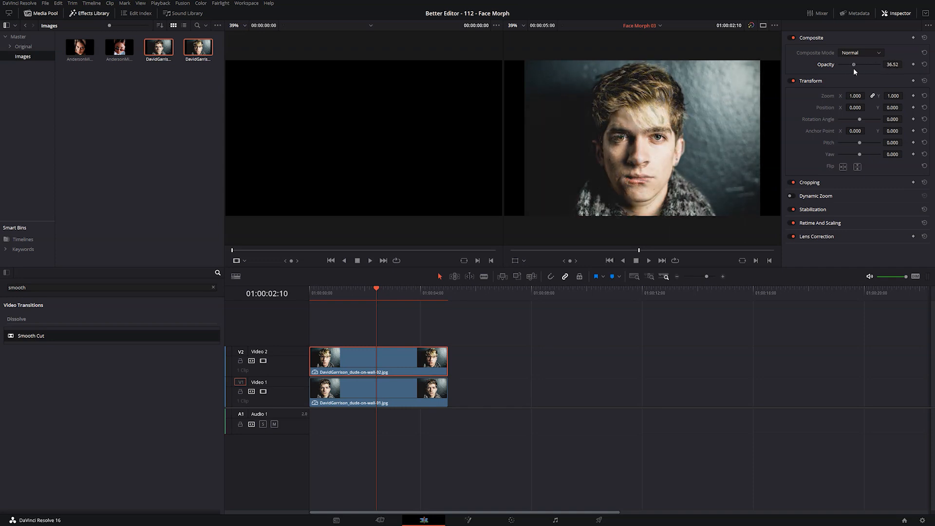
{"action": "left_click_drag", "start_coordinate": [854, 64], "coordinate": [880, 64]}
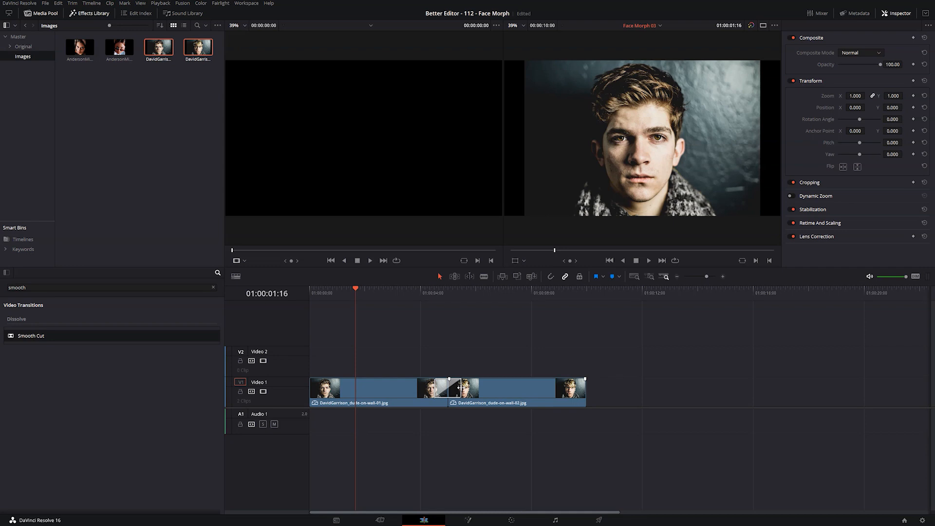
- Stretch the Smooth Cut to 5 seconds with In & Out easing between the two portraits
{"action": "left_click_drag", "start_coordinate": [447, 388], "coordinate": [516, 391]}
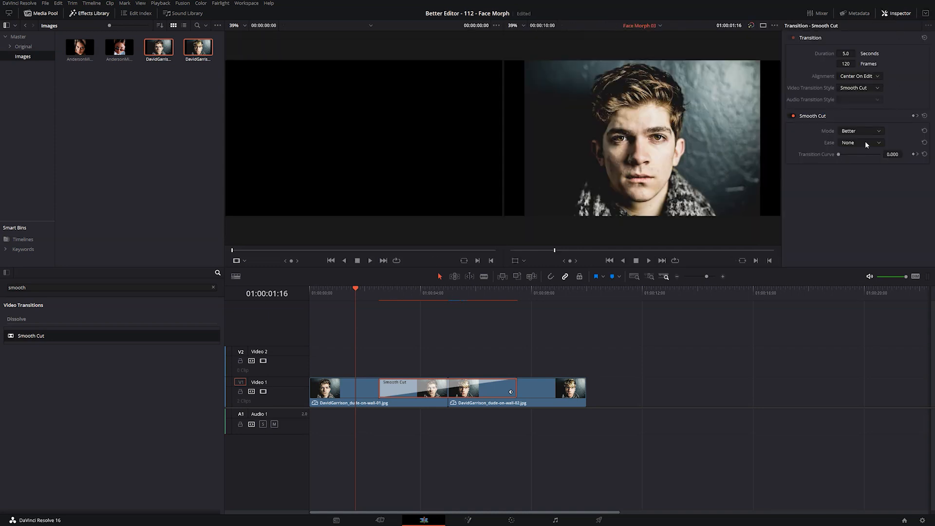
{"action": "left_click", "coordinate": [861, 142]}
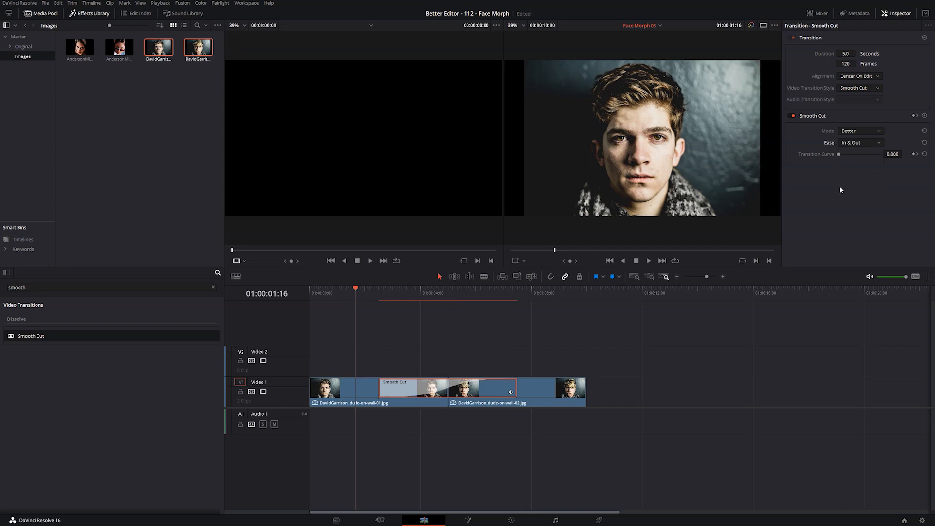
{"action": "left_click", "coordinate": [388, 299]}
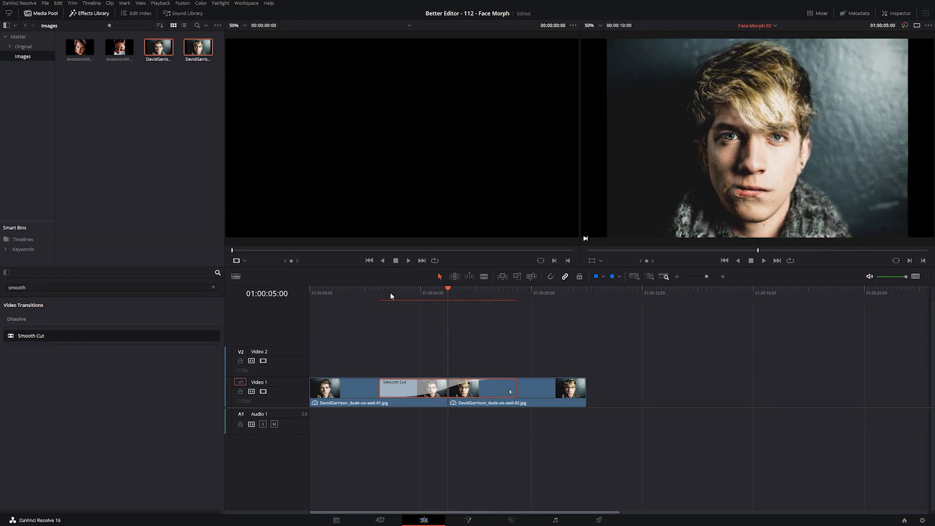
{"action": "left_click", "coordinate": [462, 294]}
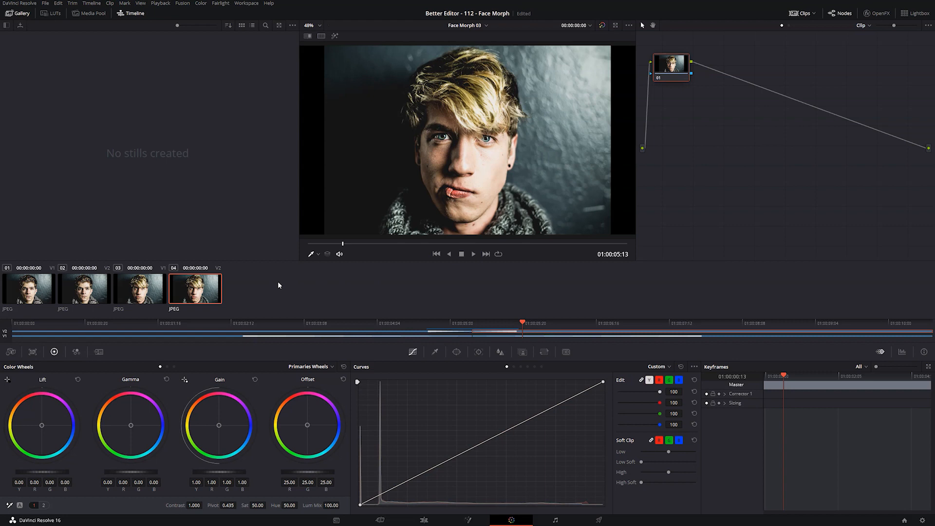
{"action": "mouse_move", "coordinate": [182, 273]}
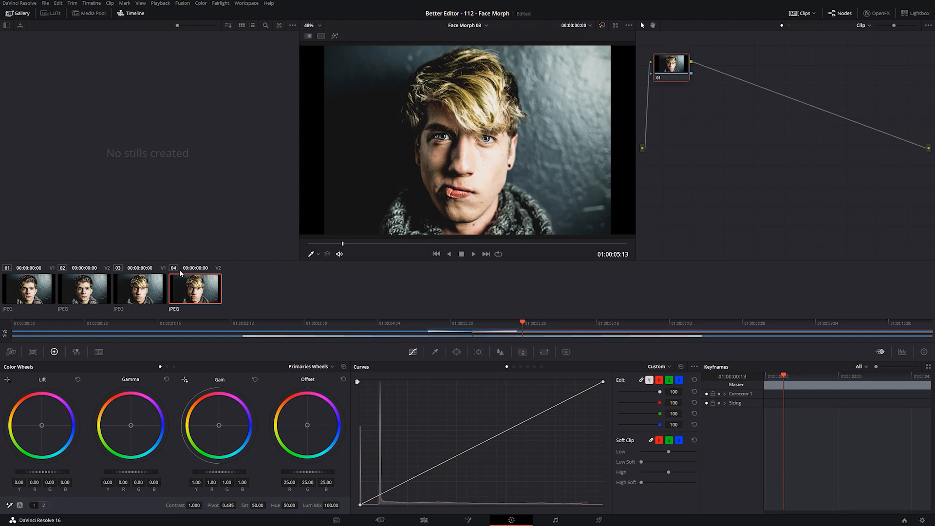
{"action": "mouse_move", "coordinate": [345, 279]}
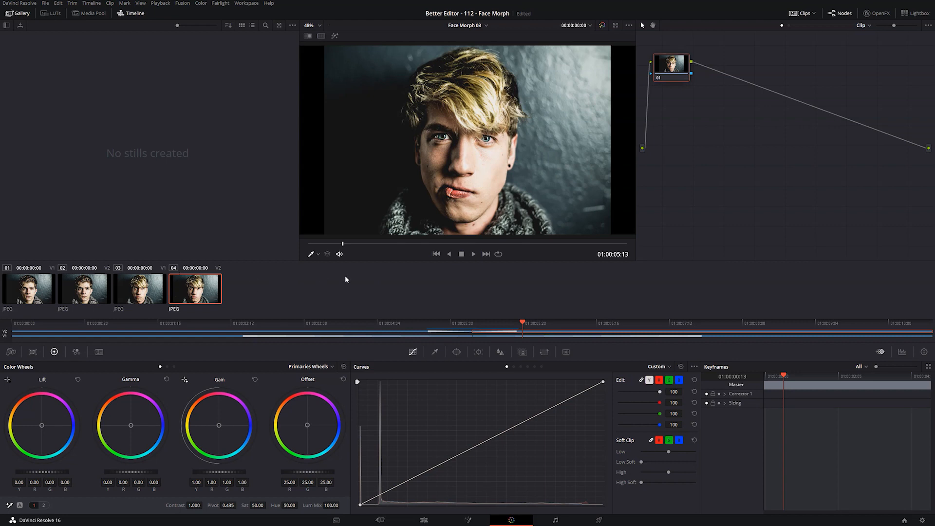
- Add a Linear Power Window to clip 04 and enlarge it to nearly the frame edges
{"action": "left_click", "coordinate": [456, 352]}
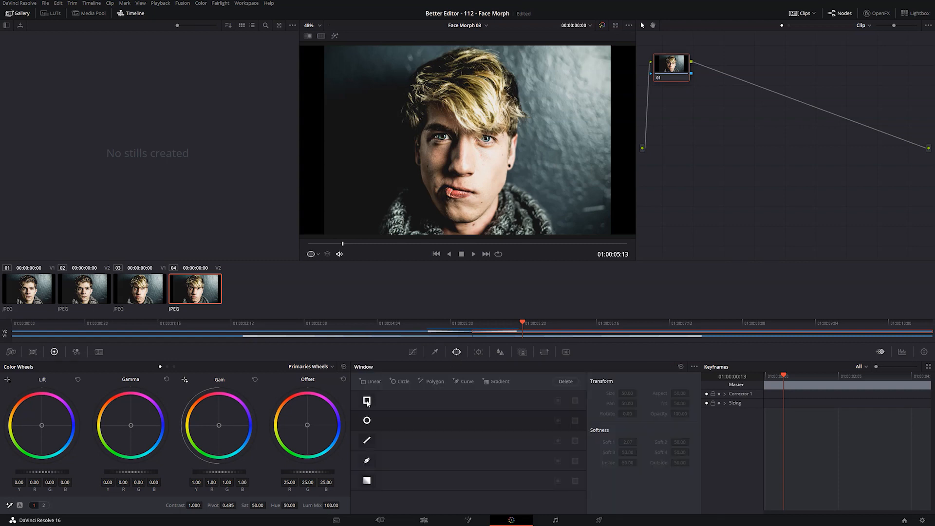
{"action": "left_click", "coordinate": [366, 401]}
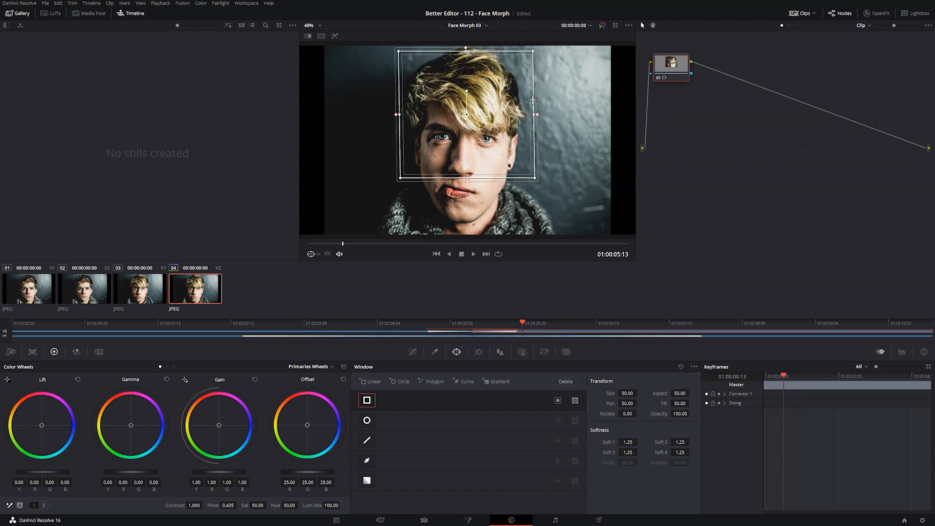
{"action": "left_click_drag", "start_coordinate": [535, 115], "coordinate": [605, 115]}
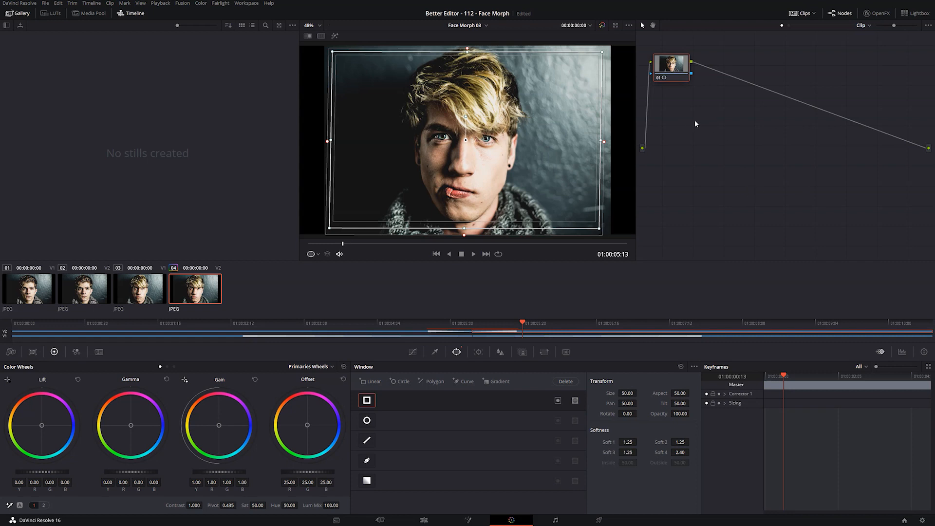
{"action": "mouse_move", "coordinate": [226, 281]}
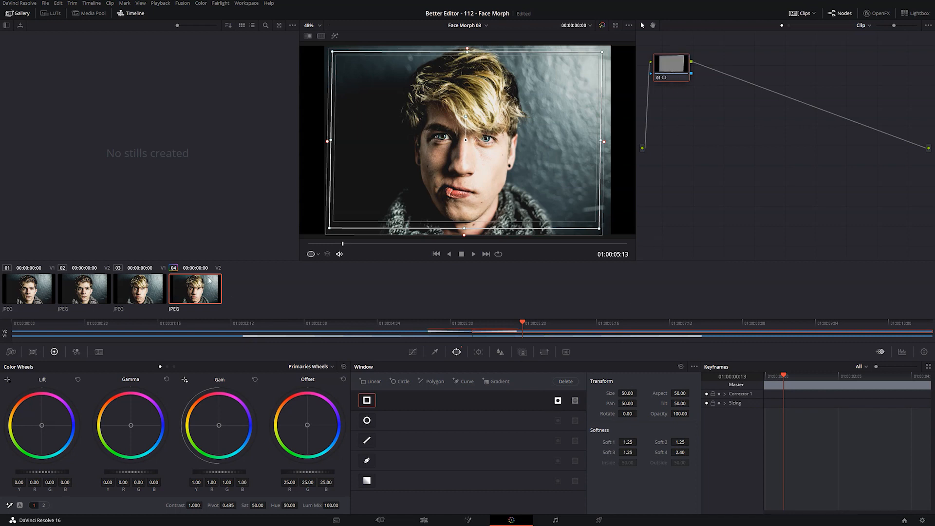
{"action": "mouse_move", "coordinate": [743, 95]}
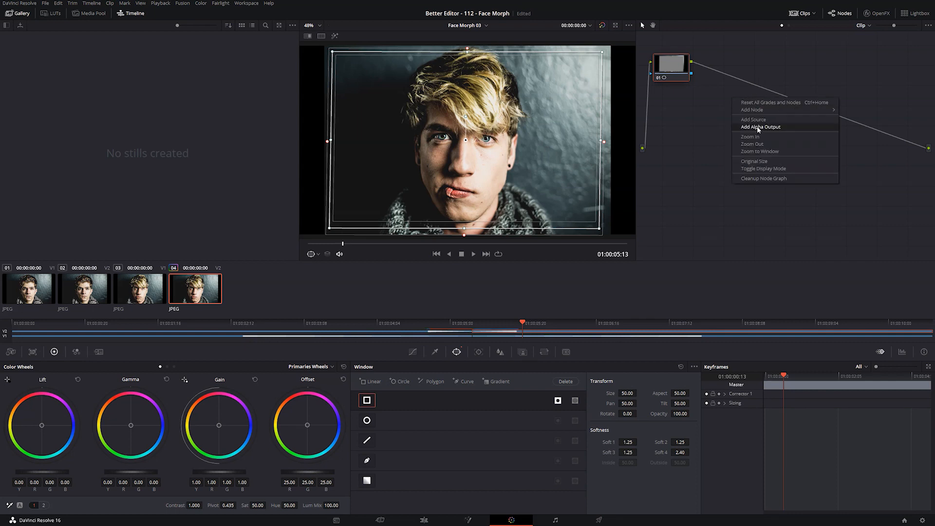
- Add an alpha output to the masked portrait's grade, then load portrait clip 02
{"action": "left_click", "coordinate": [759, 127]}
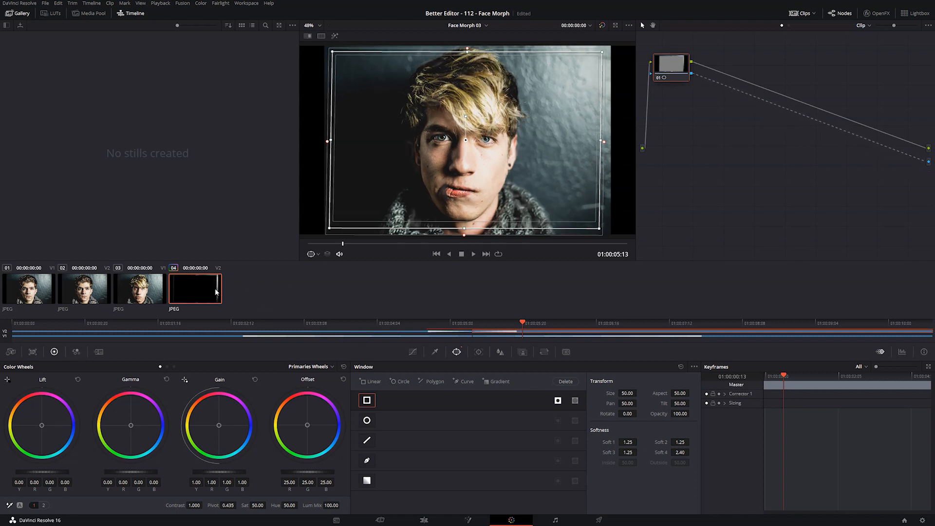
{"action": "mouse_move", "coordinate": [192, 293]}
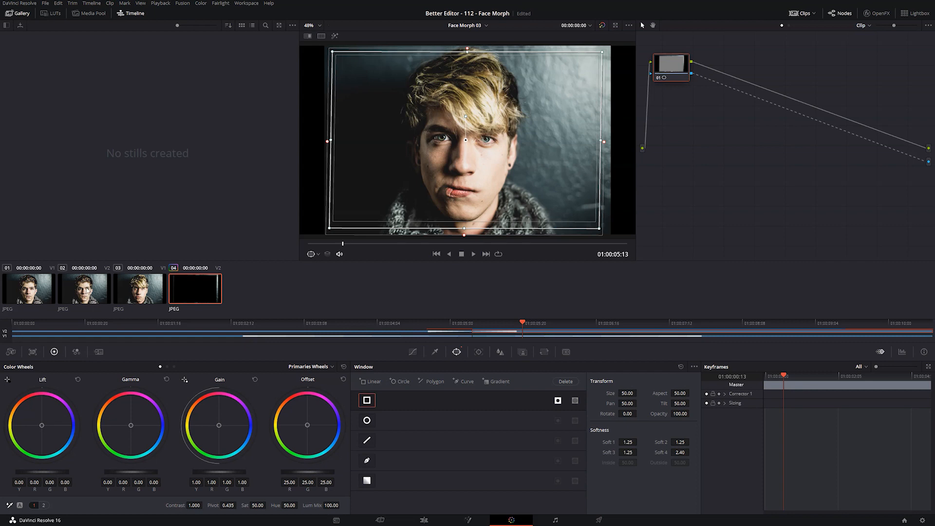
{"action": "left_click", "coordinate": [87, 288]}
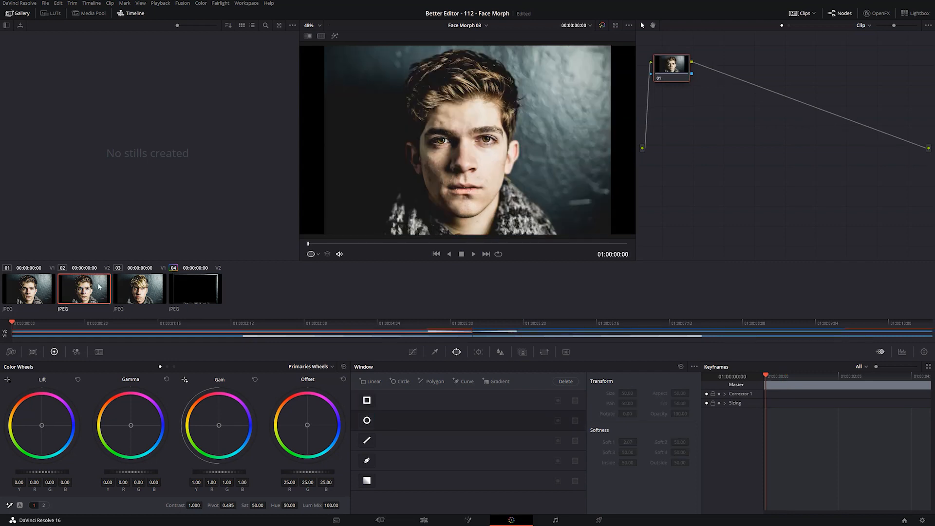
{"action": "mouse_move", "coordinate": [195, 288]}
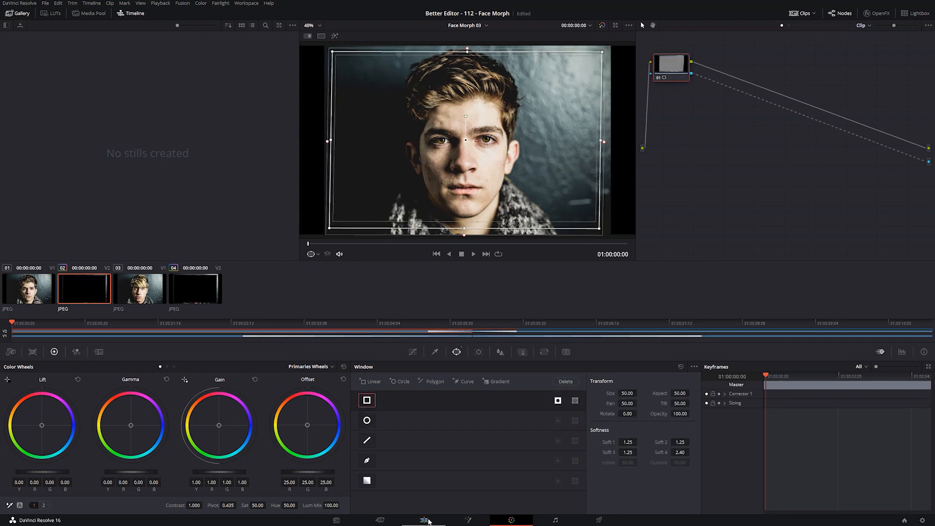
- Preview the layered morph on the Edit timeline at its start, midpoint and an earlier moment
{"action": "left_click", "coordinate": [424, 520]}
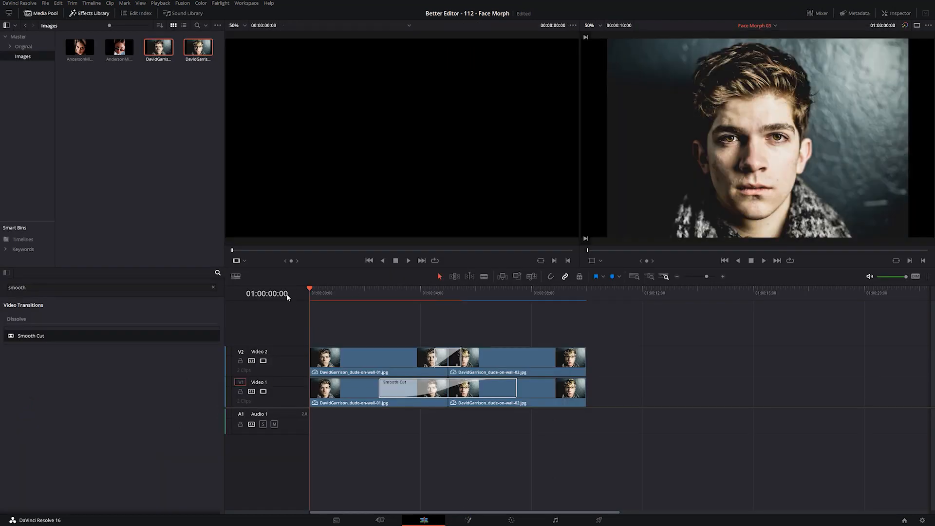
{"action": "left_click", "coordinate": [347, 290]}
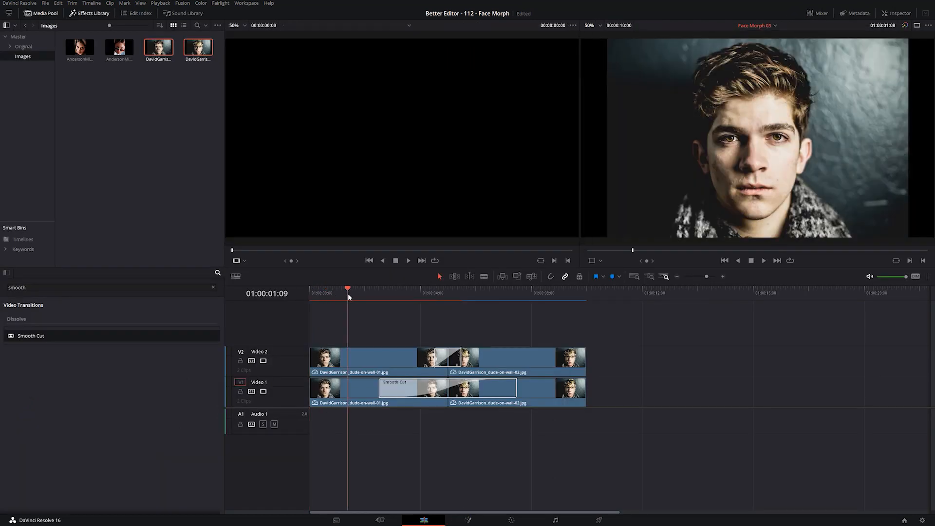
{"action": "left_click", "coordinate": [432, 293]}
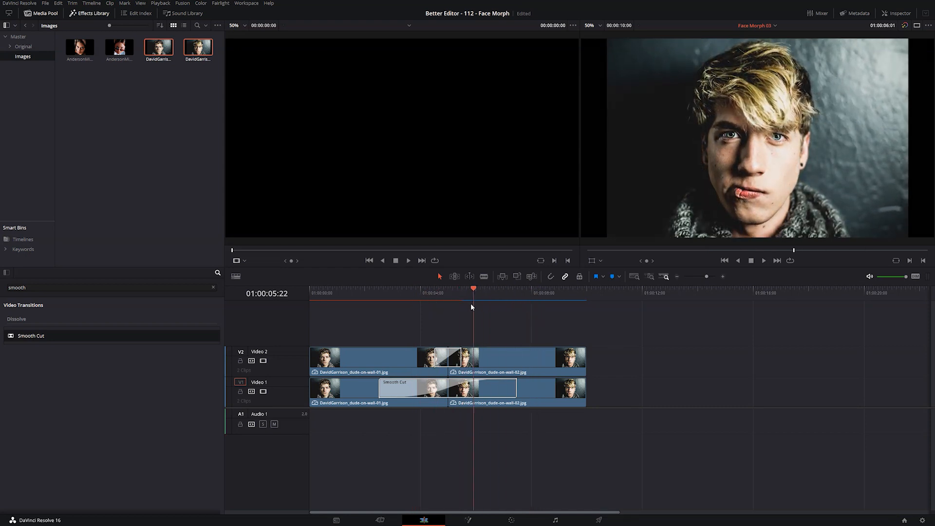
{"action": "left_click", "coordinate": [380, 288]}
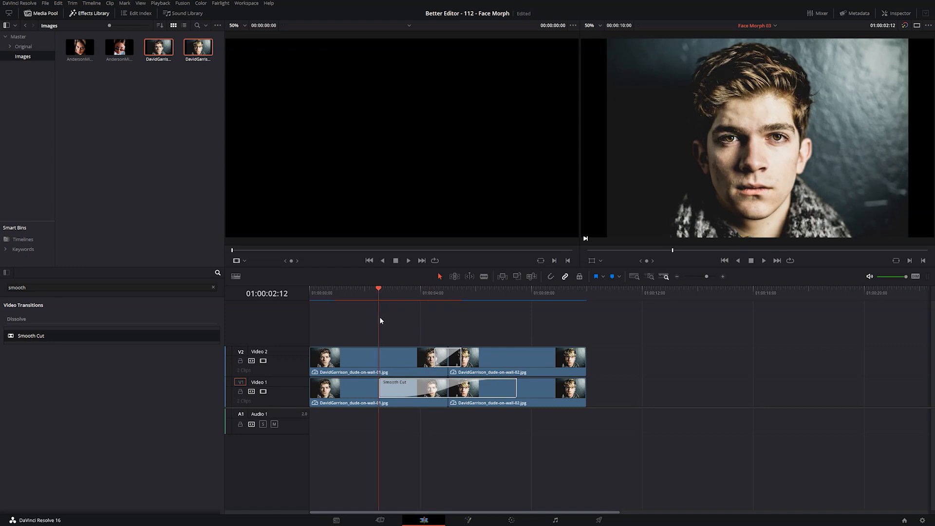
{"action": "mouse_move", "coordinate": [376, 321]}
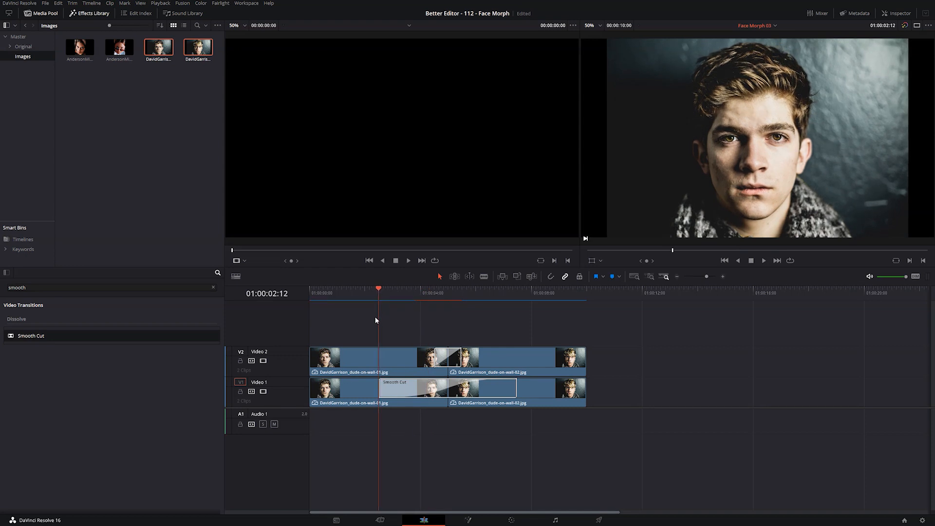
{"action": "left_click", "coordinate": [598, 520]}
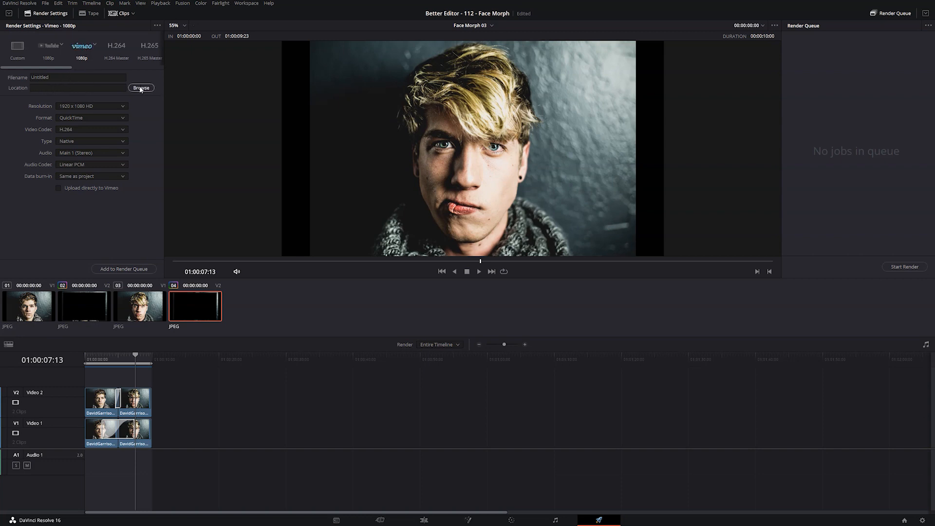
- Save the Vimeo 1080p render as FaceMorph in the 00_EXPORTS folder
{"action": "left_click", "coordinate": [141, 88]}
{"action": "type", "text": "FaceMorpmov"}
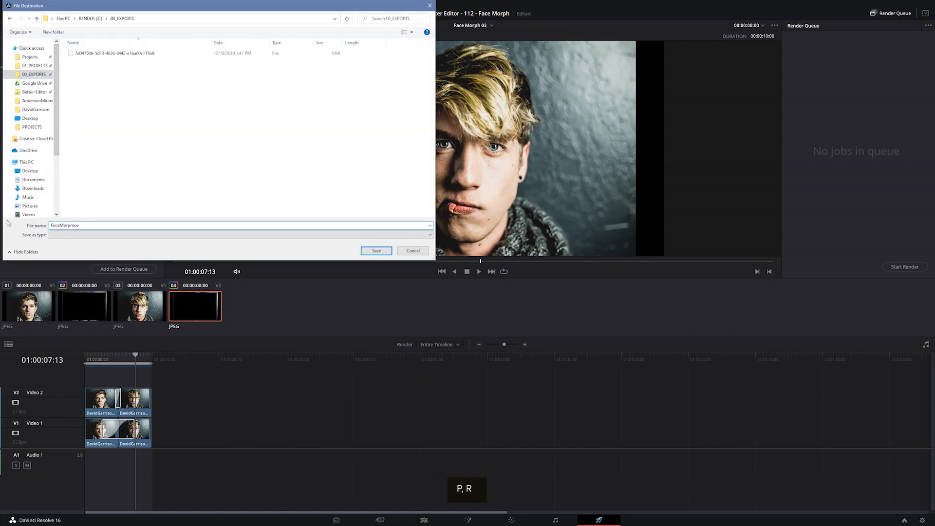
{"action": "left_click", "coordinate": [376, 251]}
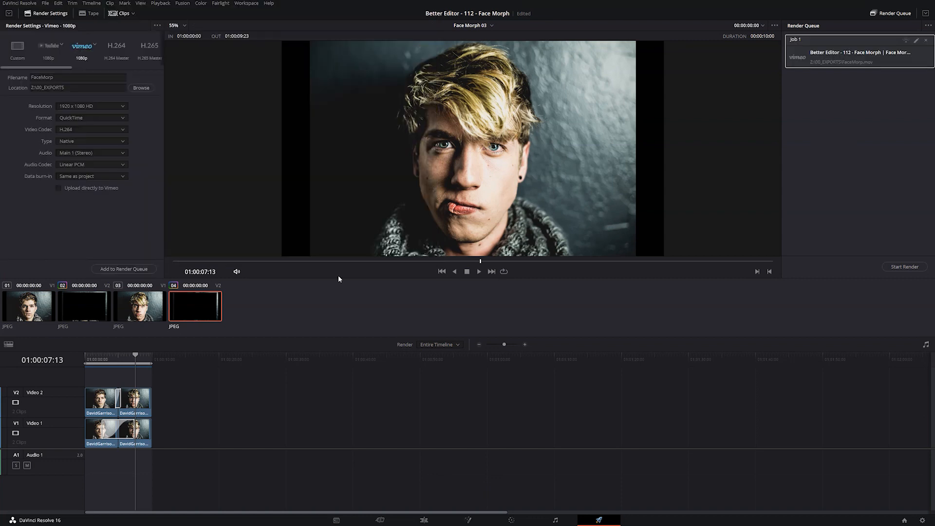